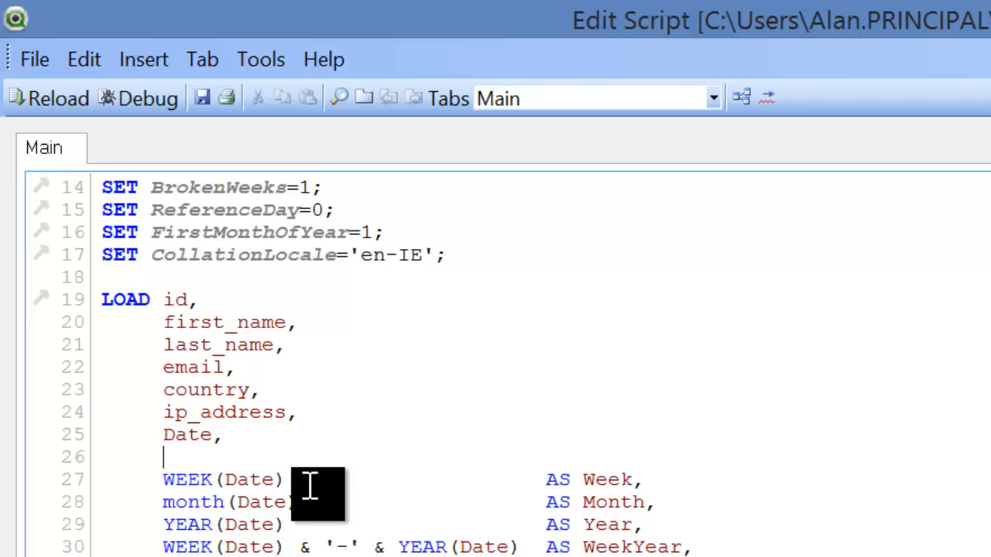
# Add 'MONTH(Date) as Quarter,' to the LOAD statement and reload the data
pyautogui.write('MONTH(')
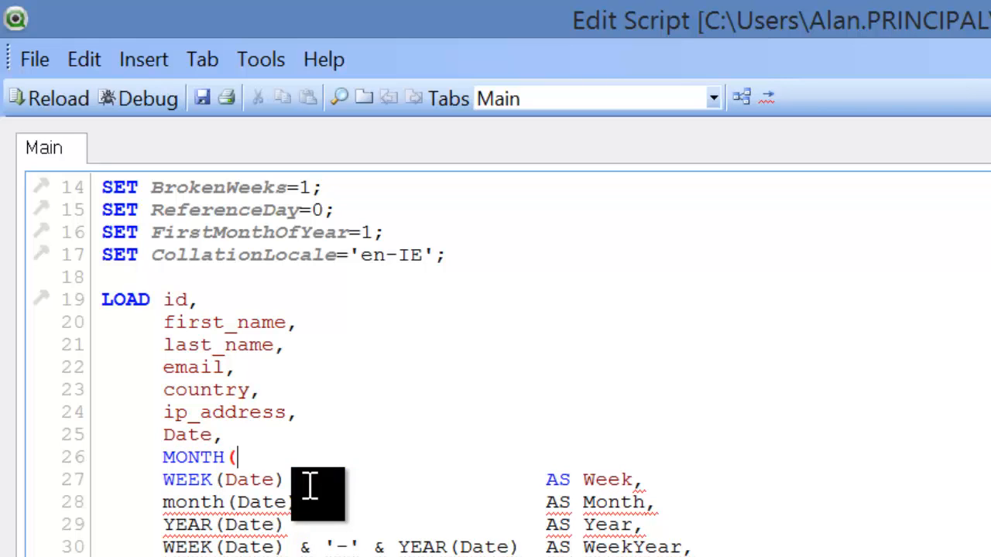
pyautogui.write('Date)')
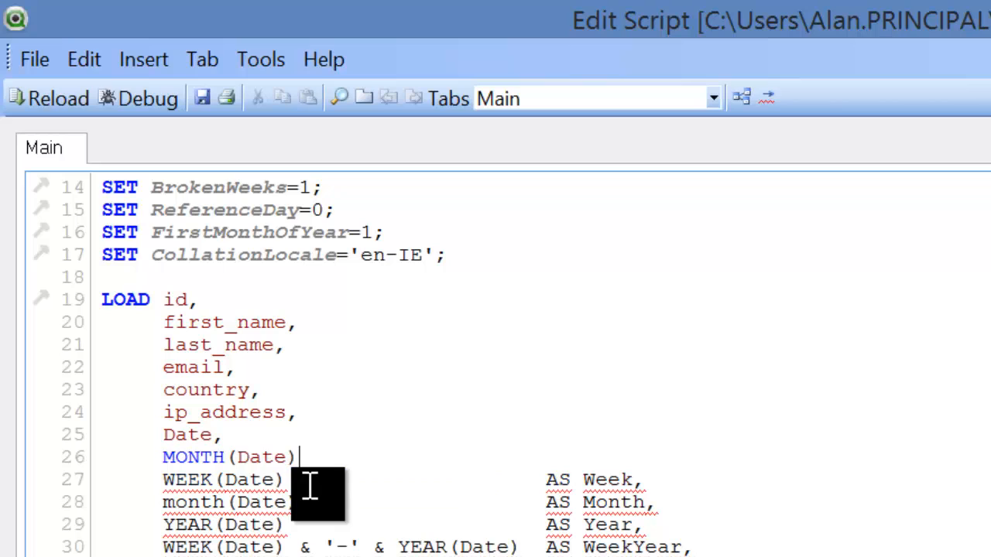
pyautogui.write('as Q')
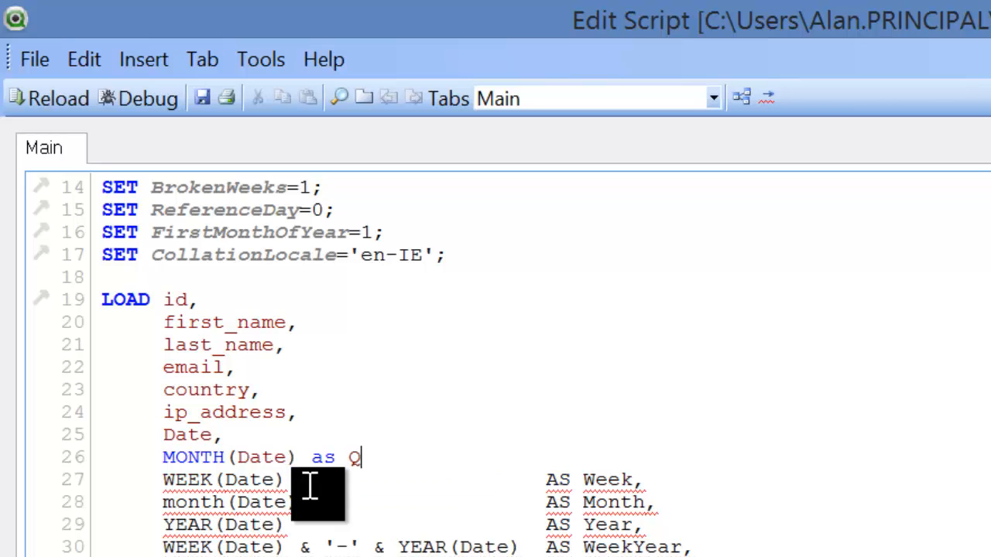
pyautogui.write('uarter,')
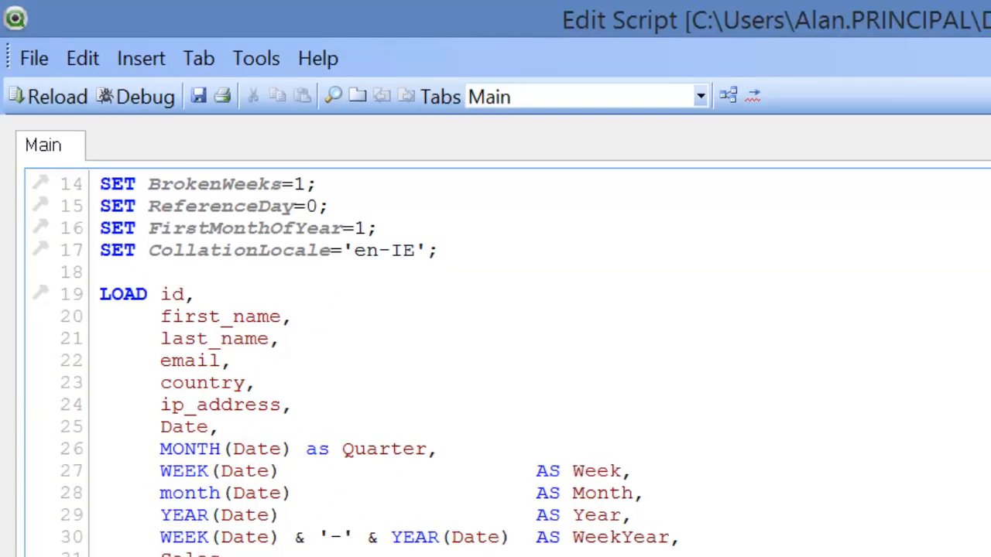
pyautogui.click(49, 96)
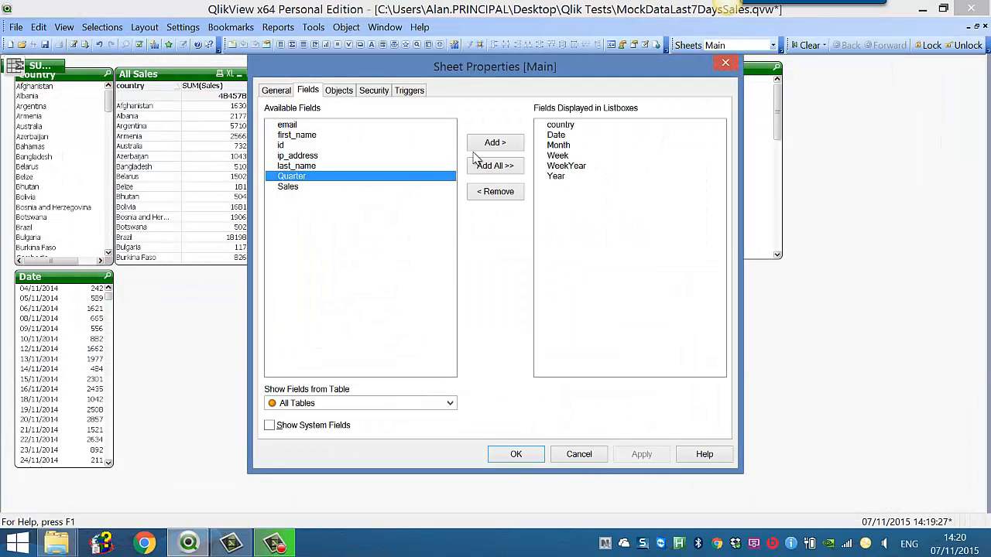
# Add and reposition a Quarter list box, then insert '/' after MONTH(Date) and reload
pyautogui.click(516, 455)
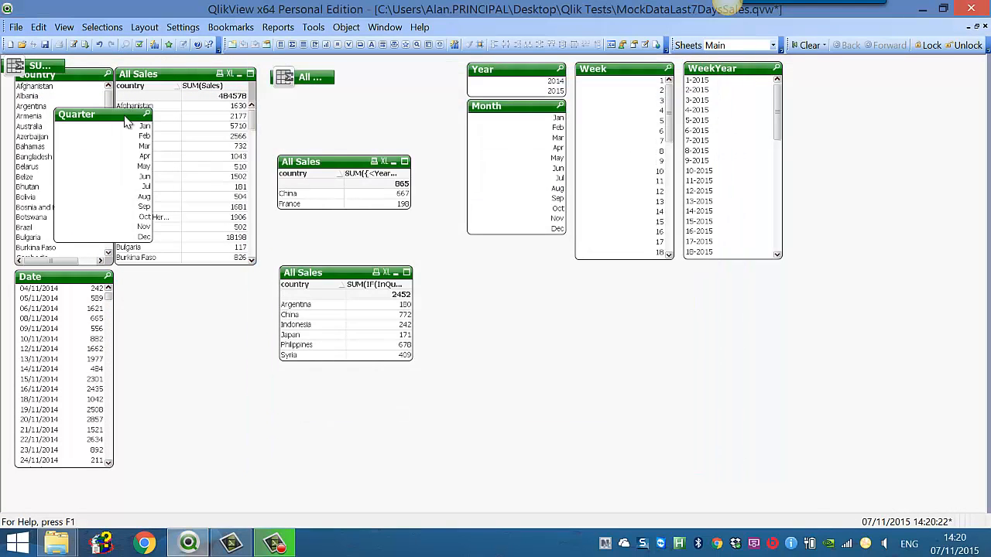
pyautogui.moveTo(100, 114); pyautogui.dragTo(625, 277)
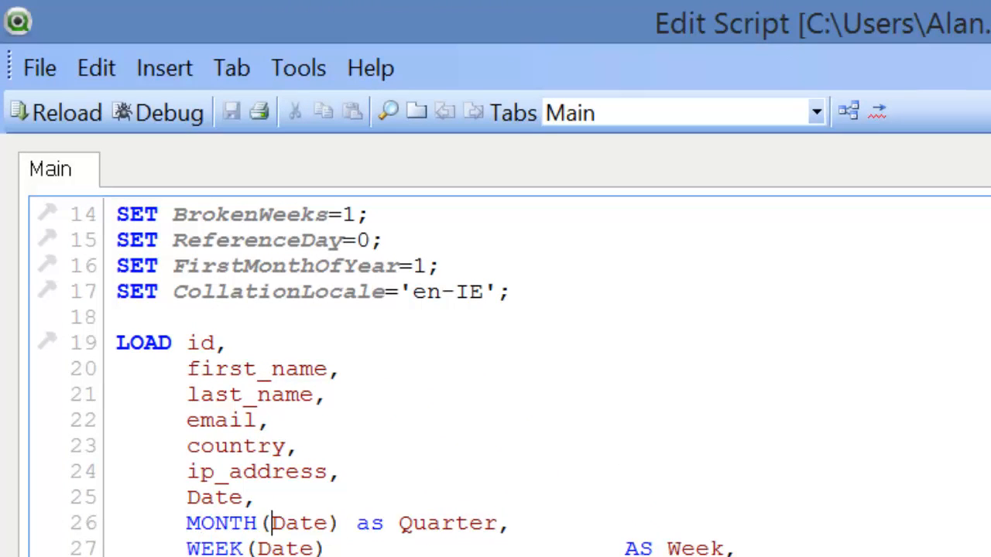
pyautogui.write('/')
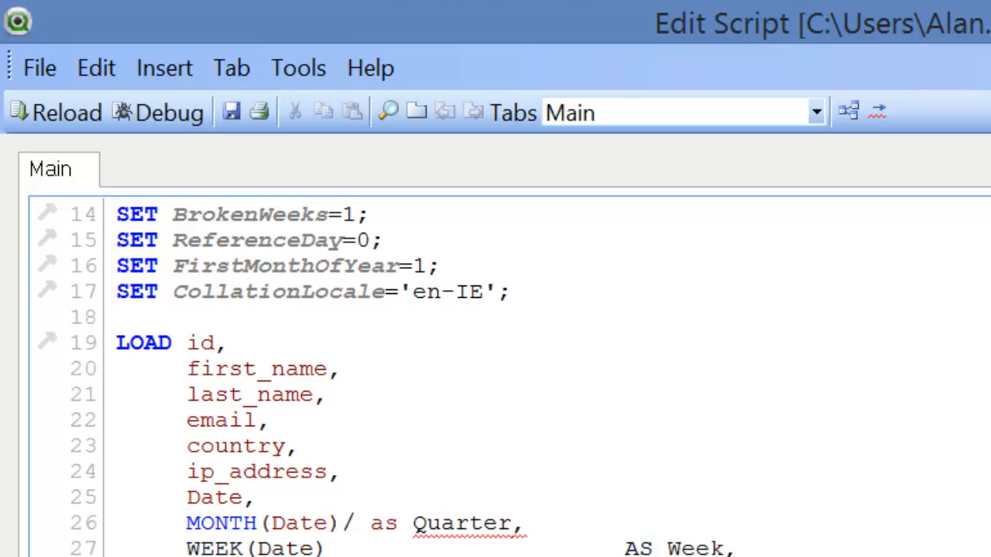
pyautogui.click(54, 112)
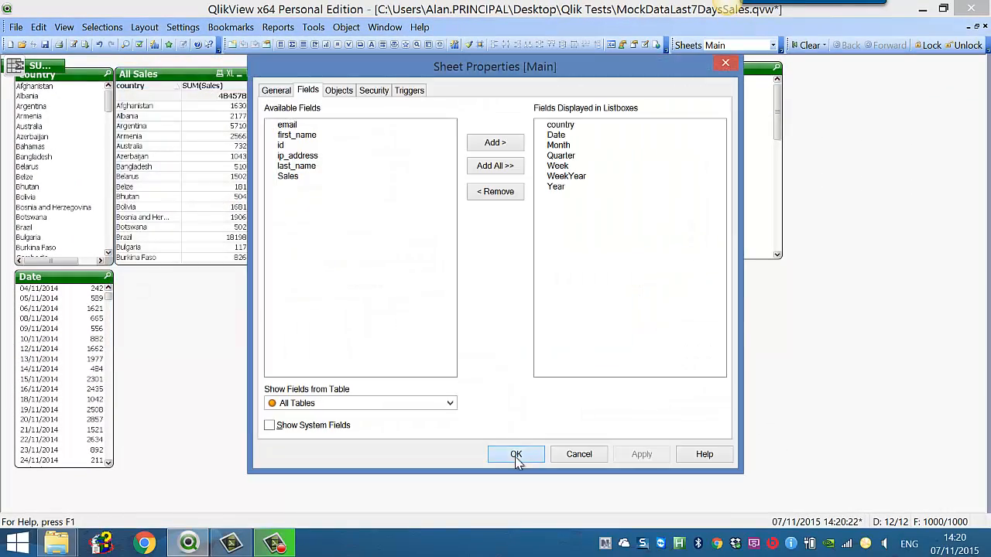
# Confirm Sheet Properties so the Quarter list box shows values from 0.33 to 4
pyautogui.click(515, 455)
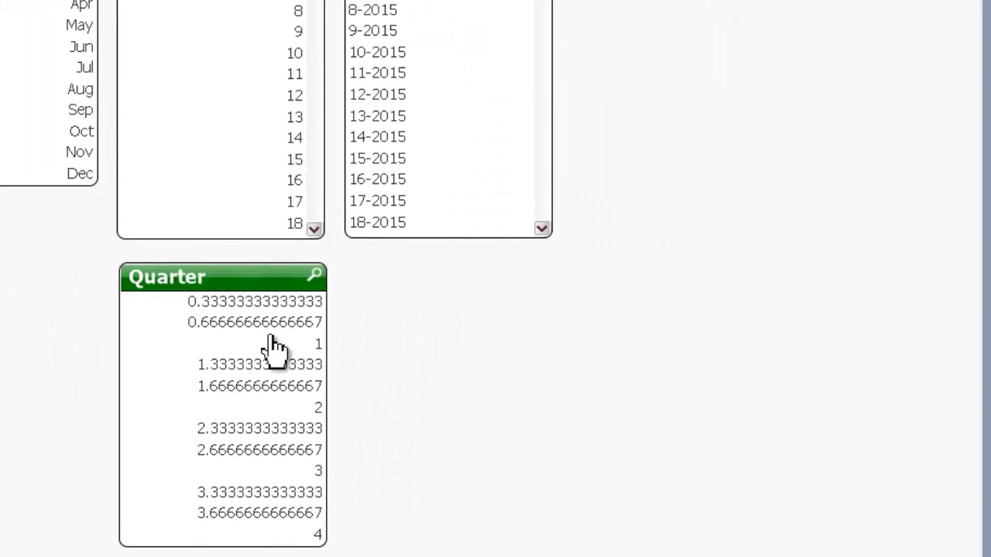
pyautogui.moveTo(263, 422)
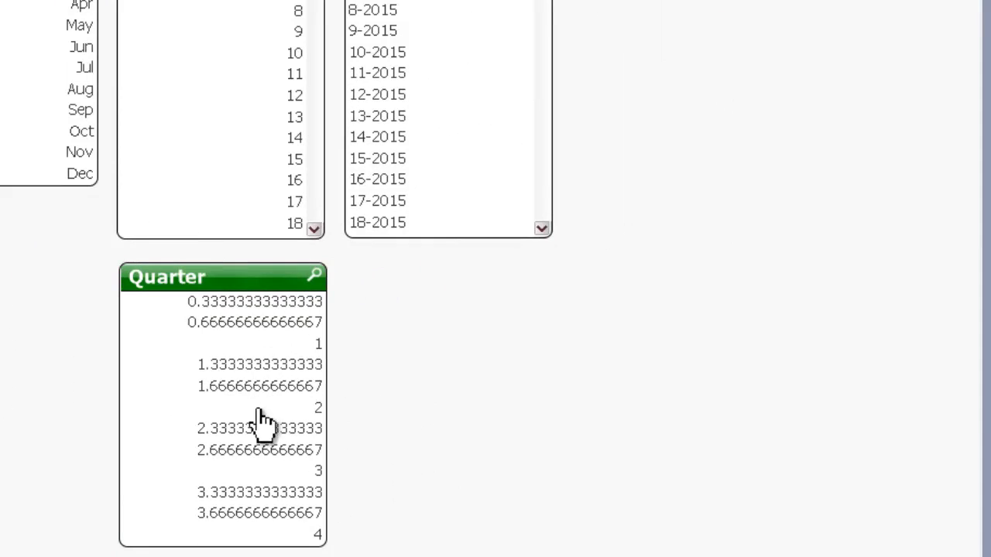
pyautogui.moveTo(194, 325)
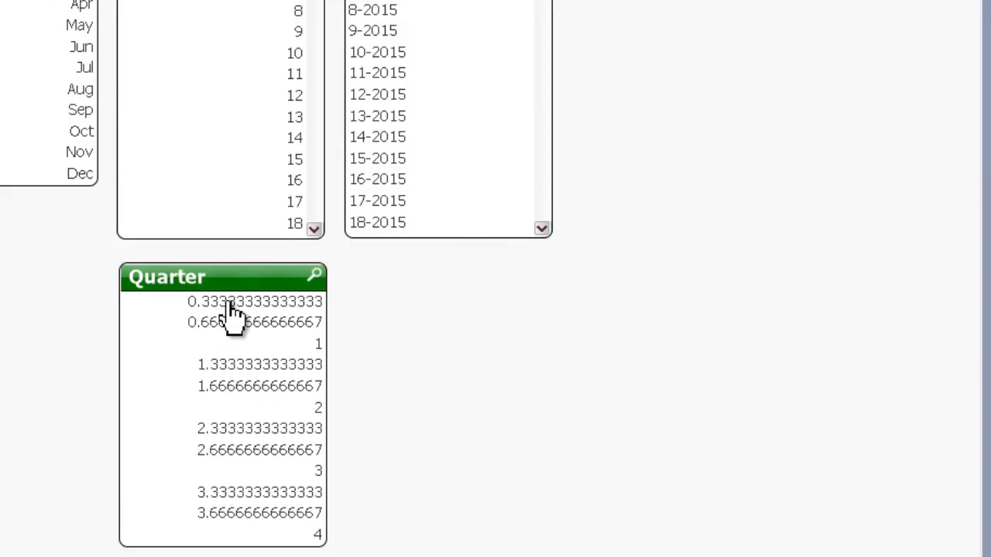
pyautogui.moveTo(221, 324)
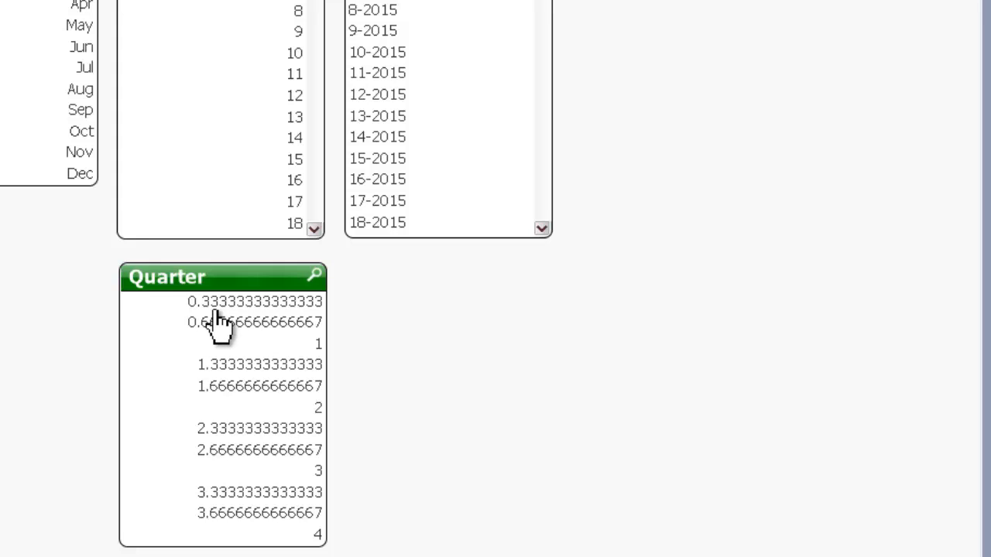
pyautogui.moveTo(255, 345)
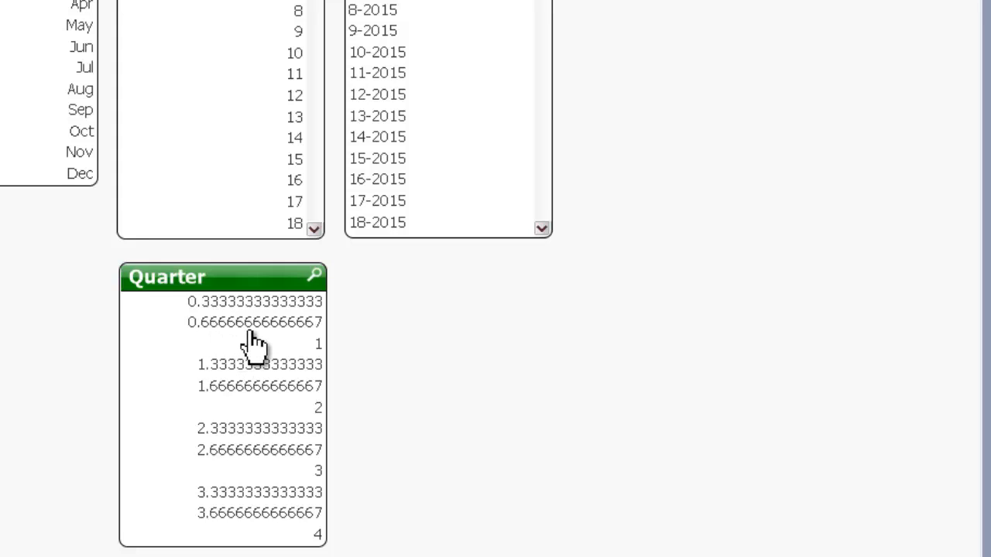
pyautogui.moveTo(237, 314)
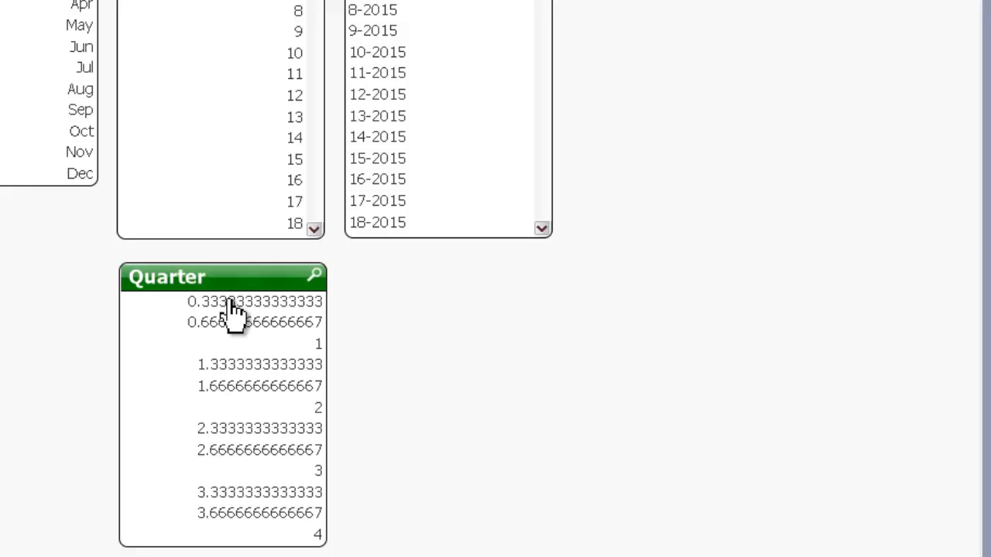
pyautogui.moveTo(325, 348)
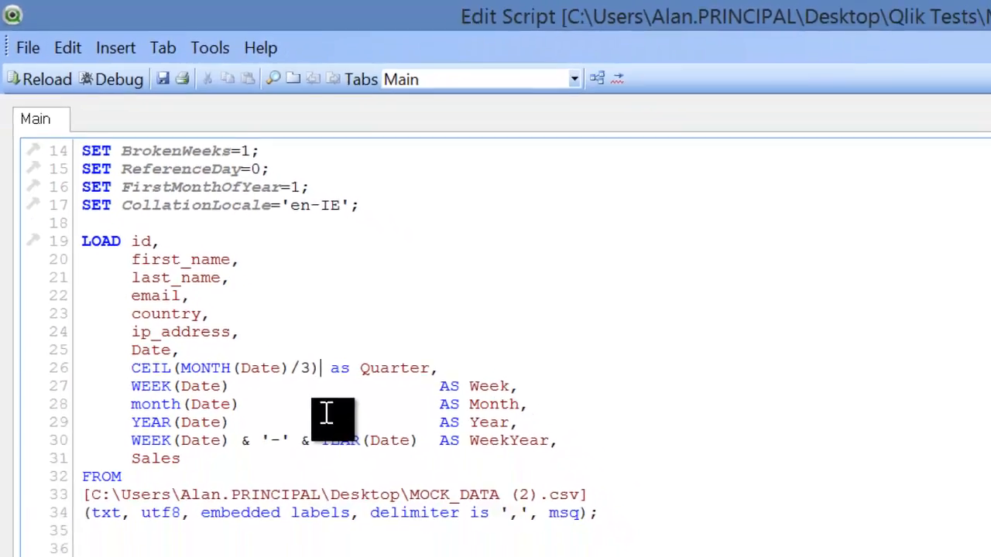
# Reload with CEIL(MONTH(Date)/3) as Quarter and confirm the sheet's list box fields
pyautogui.click(38, 78)
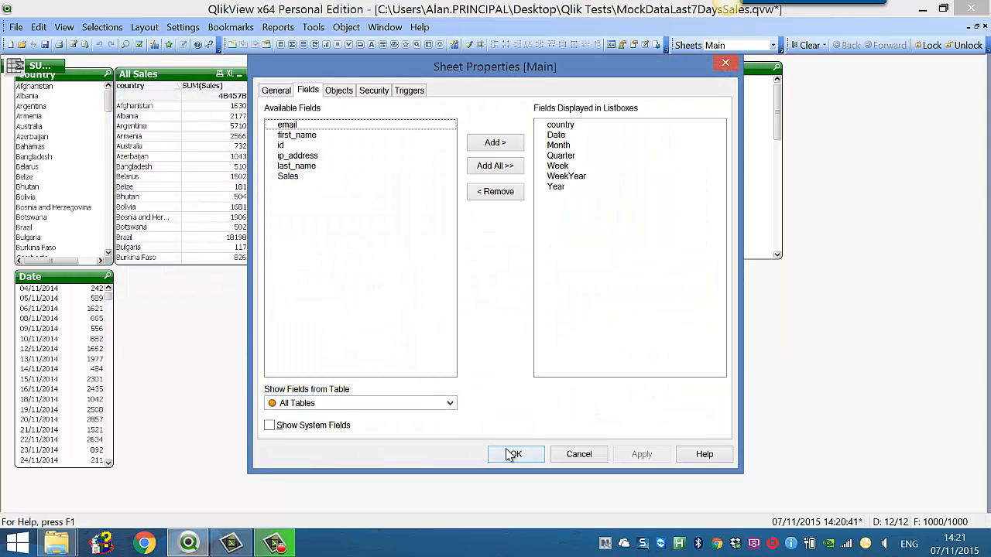
pyautogui.click(516, 455)
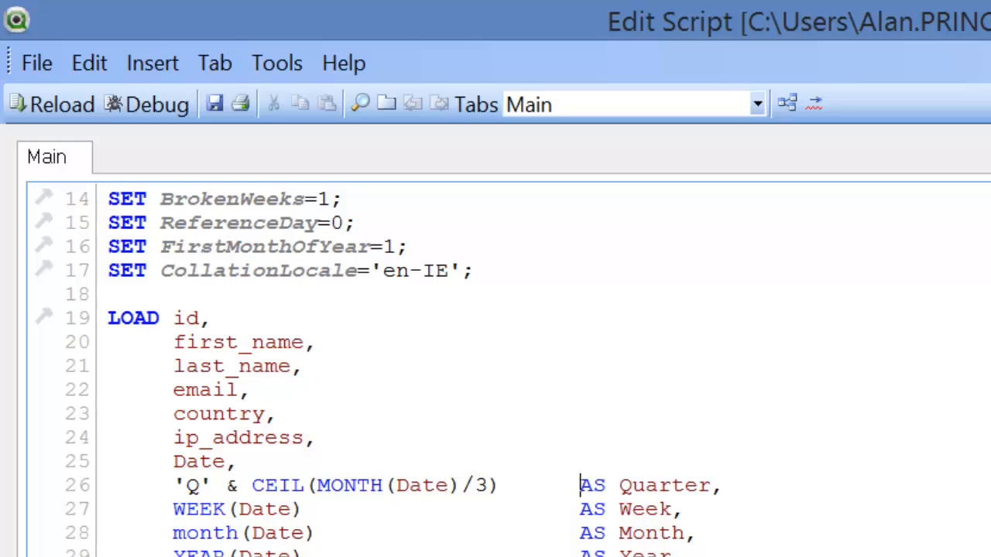
# Reload with 'Q' & CEIL(MONTH(Date)/3) as Quarter, giving Q1 through Q4
pyautogui.click(51, 105)
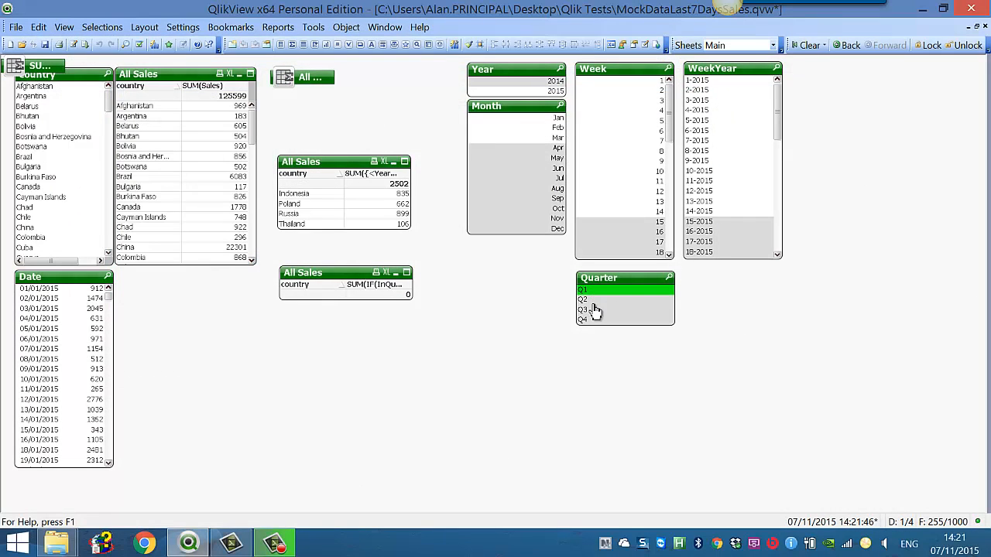
# Select Q3 in the Quarter list box to show July–September 2015 data
pyautogui.click(583, 309)
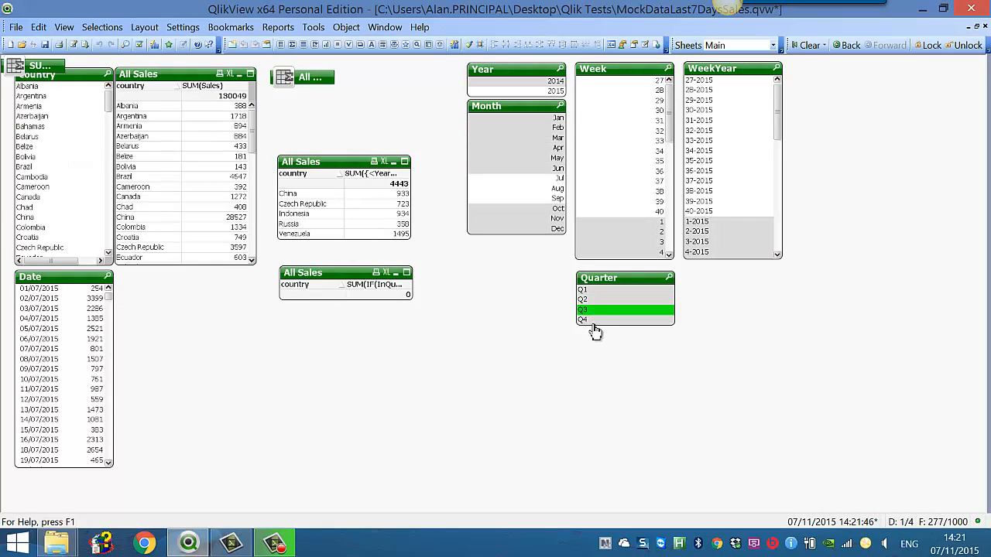